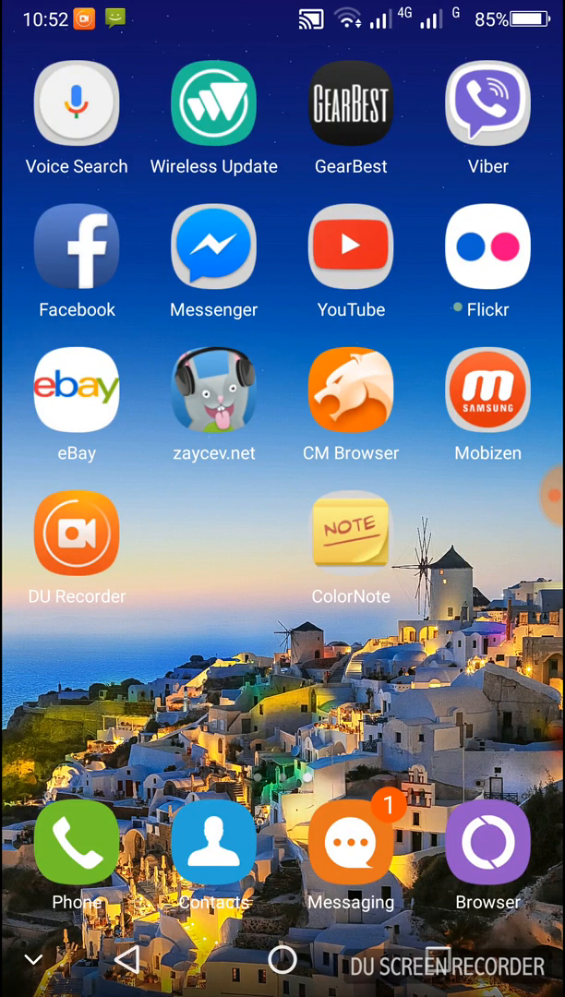
Step: Check that Unknown sources is enabled on the Security page, then go back home
scroll("left", 3)
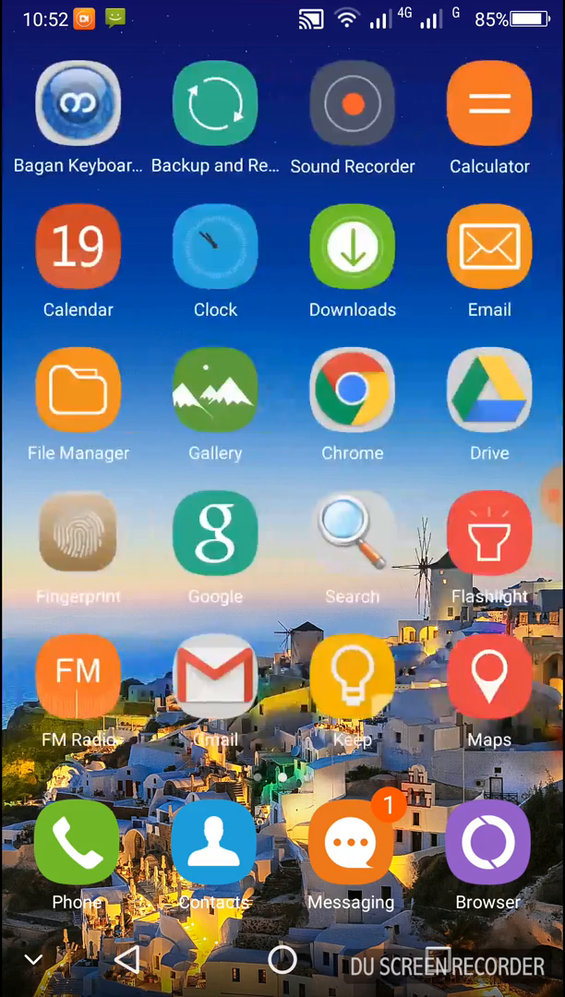
scroll("right", 3)
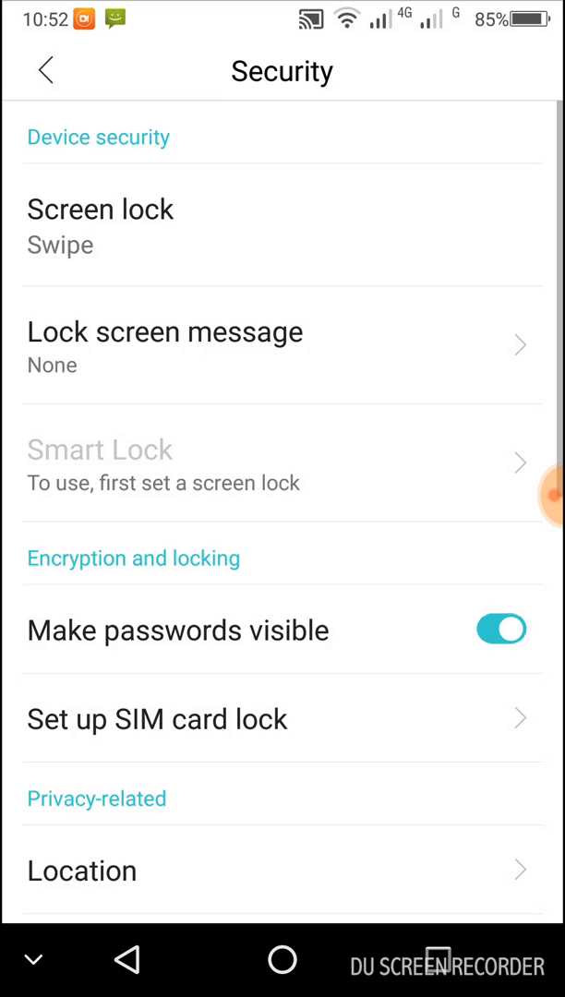
scroll("down", 3)
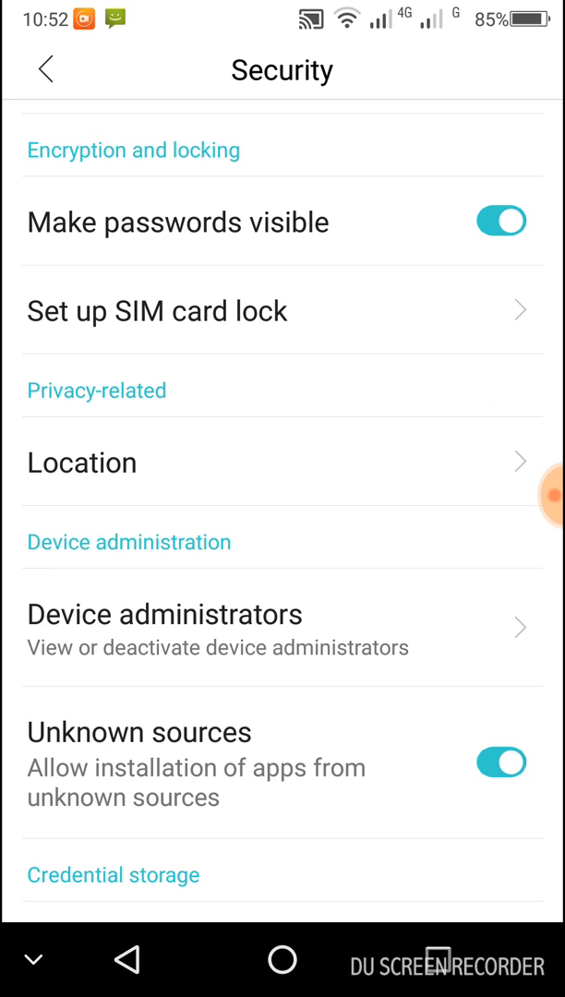
left_click(282, 958)
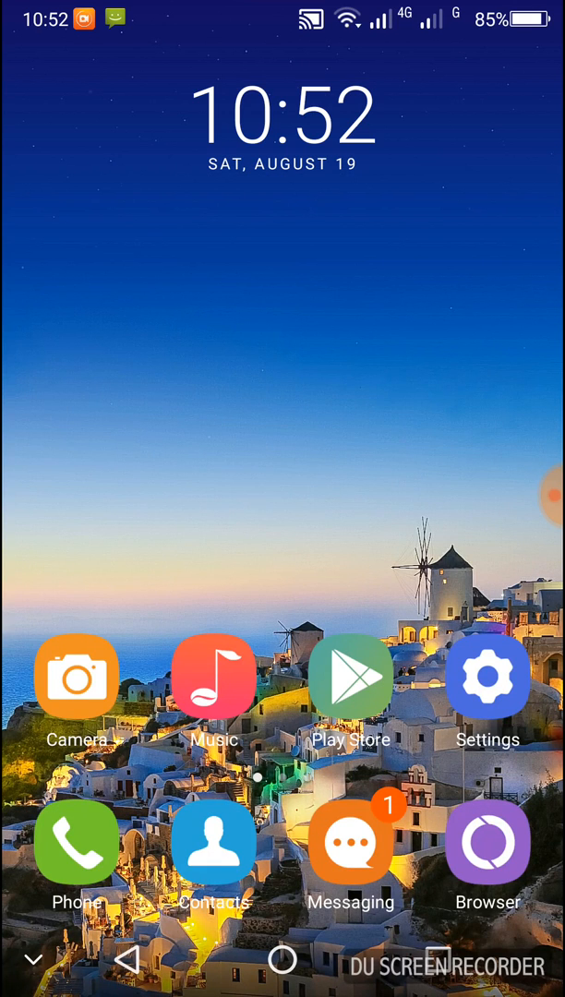
Step: Download the com.riseupgames ProShot APK from the 33shares page in Chrome
left_click(282, 959)
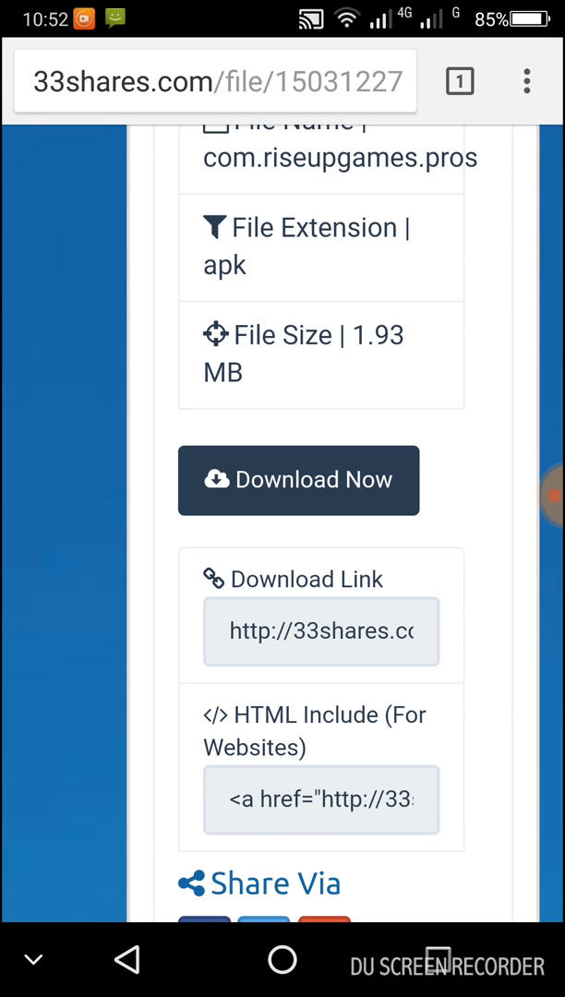
left_click(298, 480)
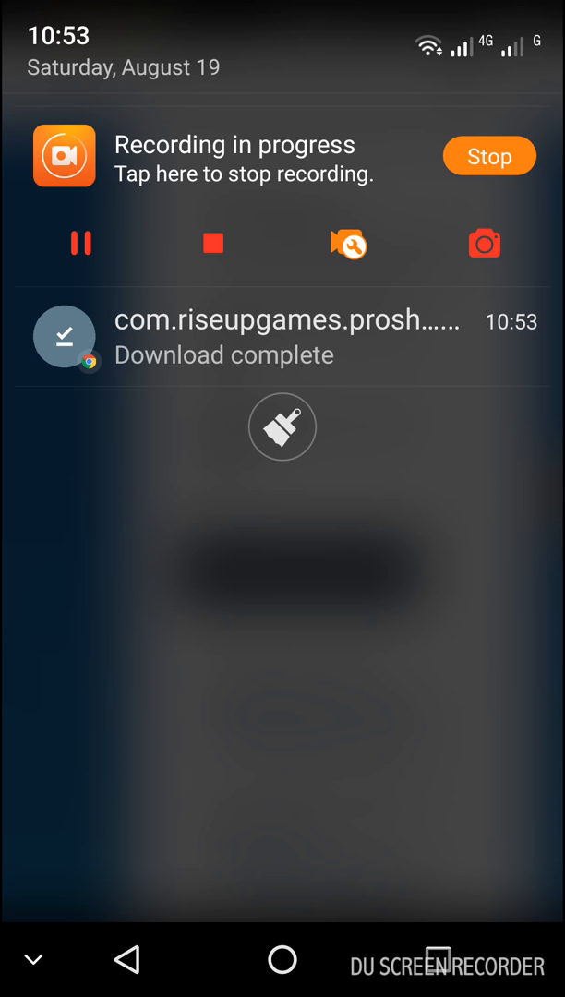
Step: Install ProShot from the download-complete notification via Package Installer and launch it
left_click(277, 338)
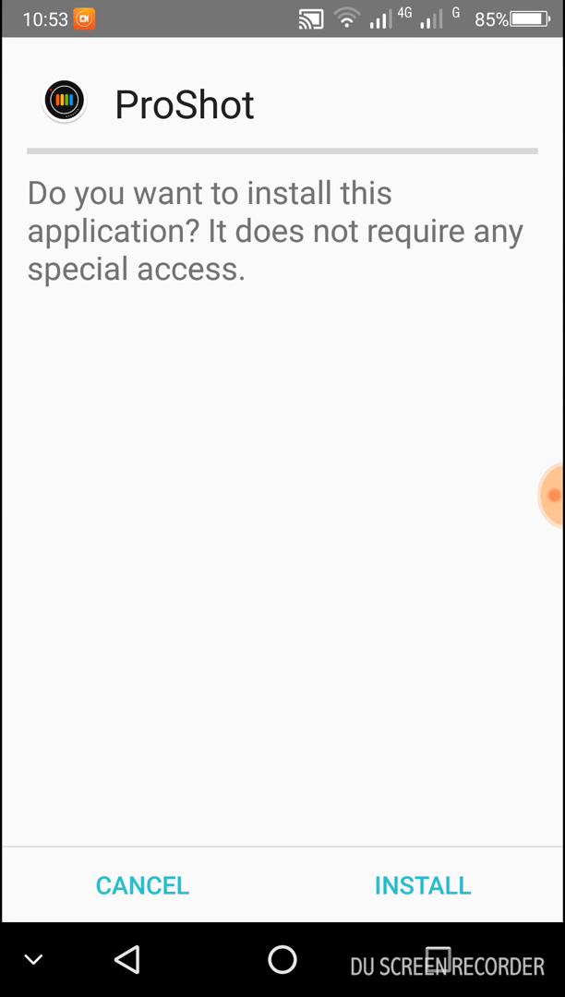
left_click(422, 885)
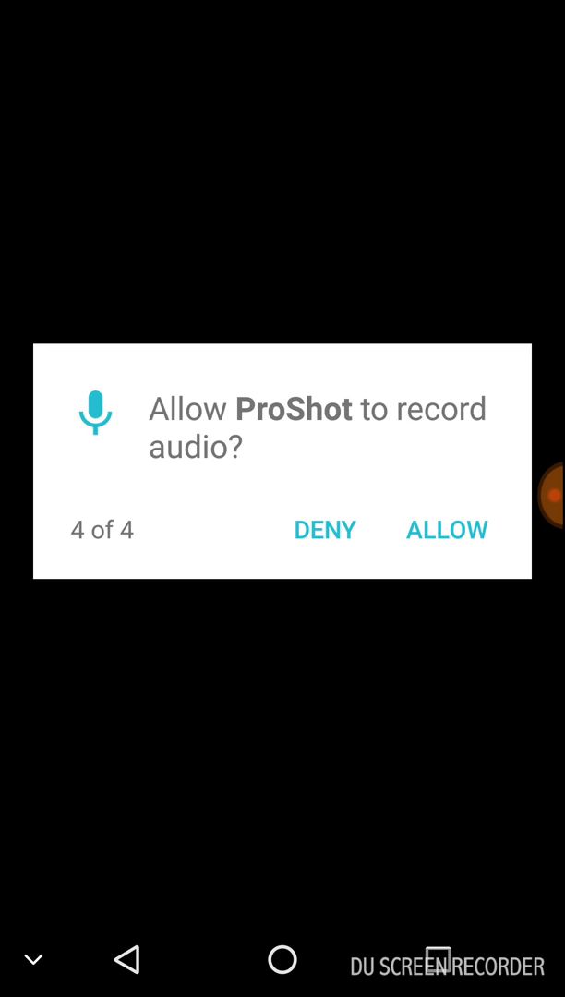
Step: Allow ProShot to record audio on the final permission prompt
left_click(446, 529)
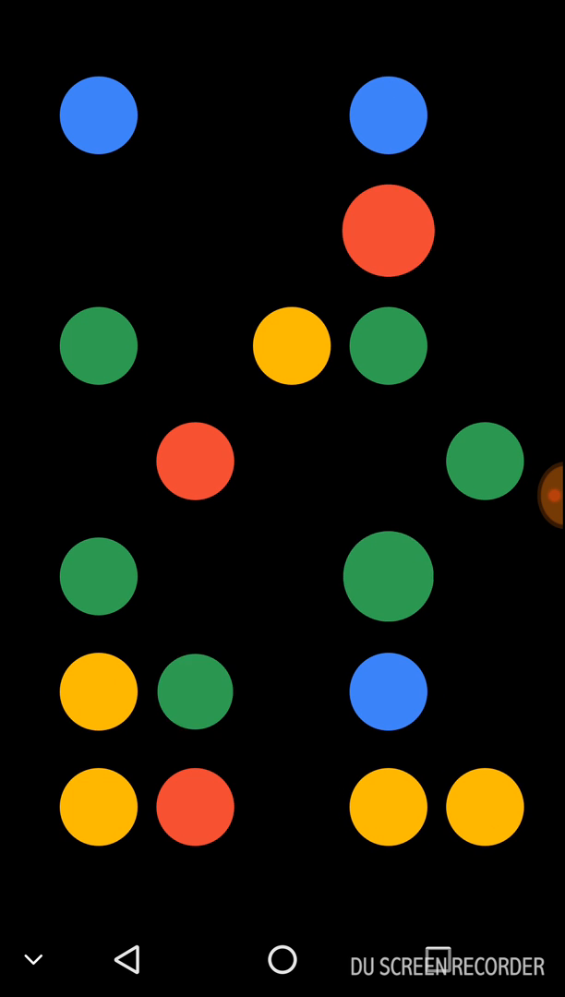